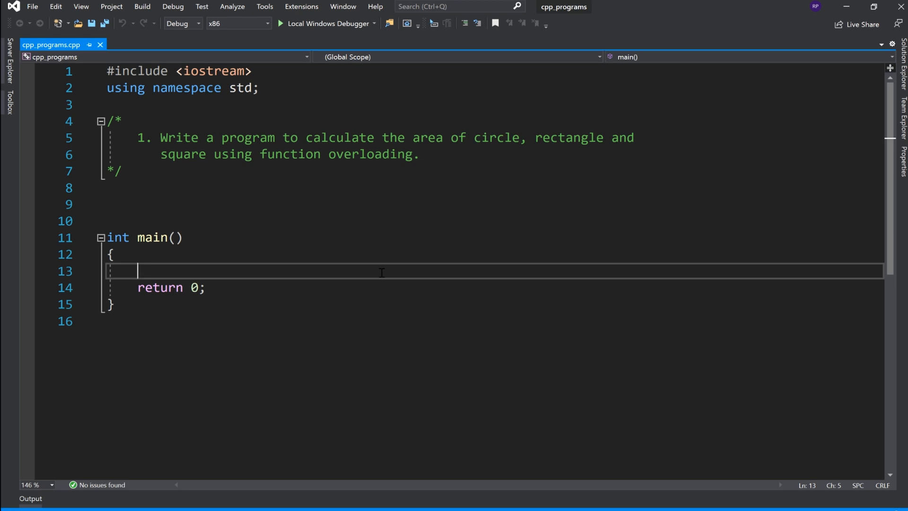
# Declare an empty void area() above main with a '// Circle' comment in its body
pyautogui.write('void')
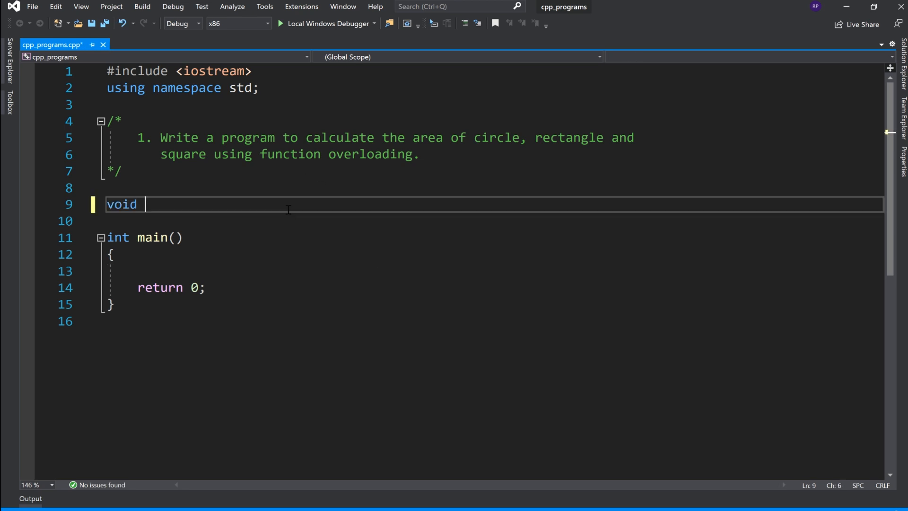
pyautogui.write('area()')
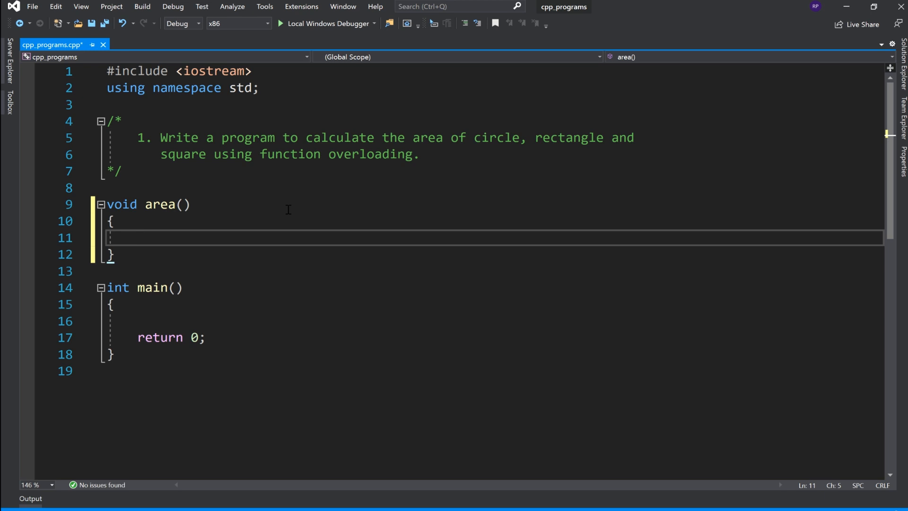
pyautogui.write('// Circle')
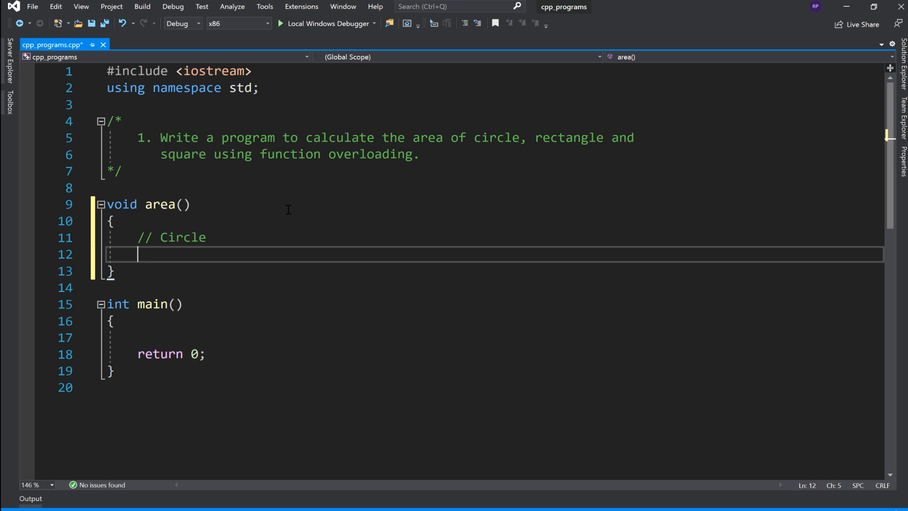
# Declare float r = 0, prompt 'Please enter the r...' and read it with cin >> r
pyautogui.write('float r')
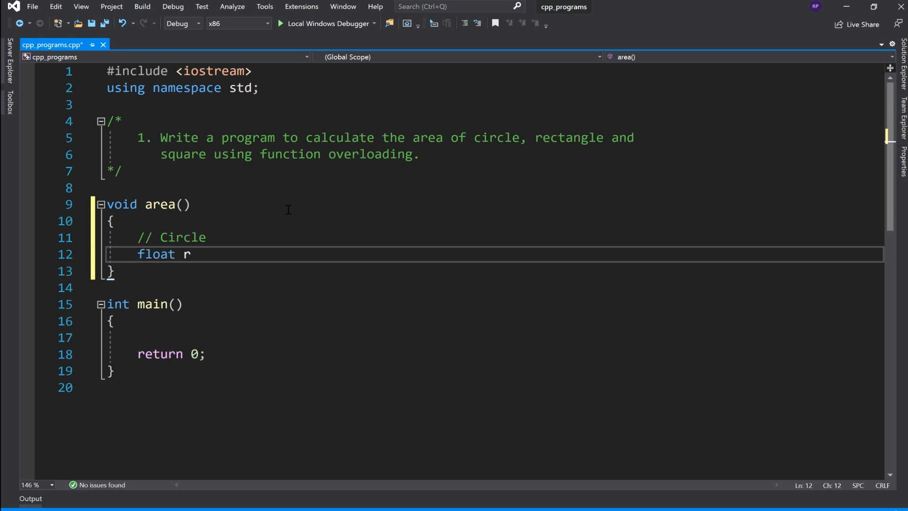
pyautogui.write('= 0;')
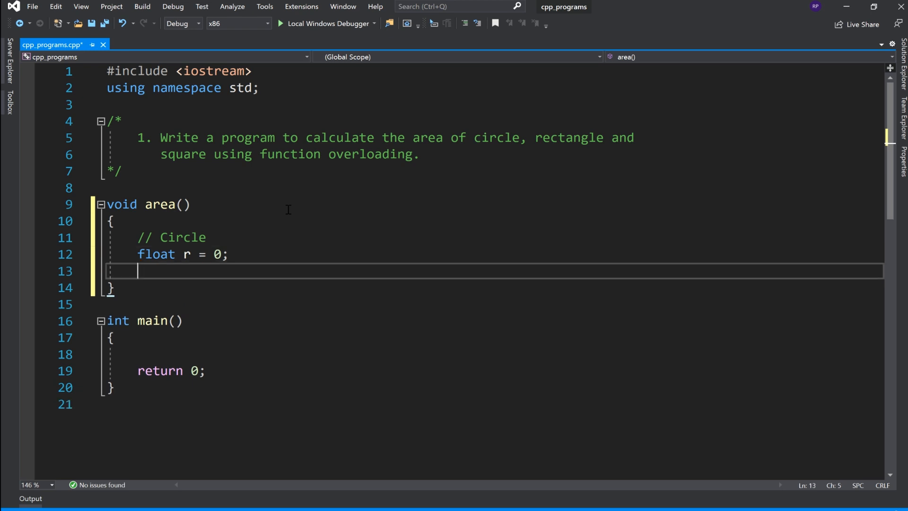
pyautogui.write('cout<<')
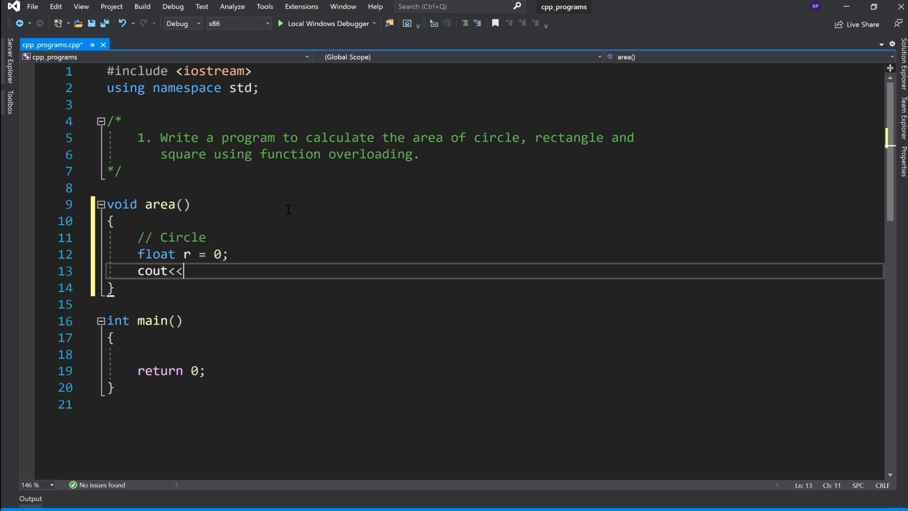
pyautogui.write('"Please "')
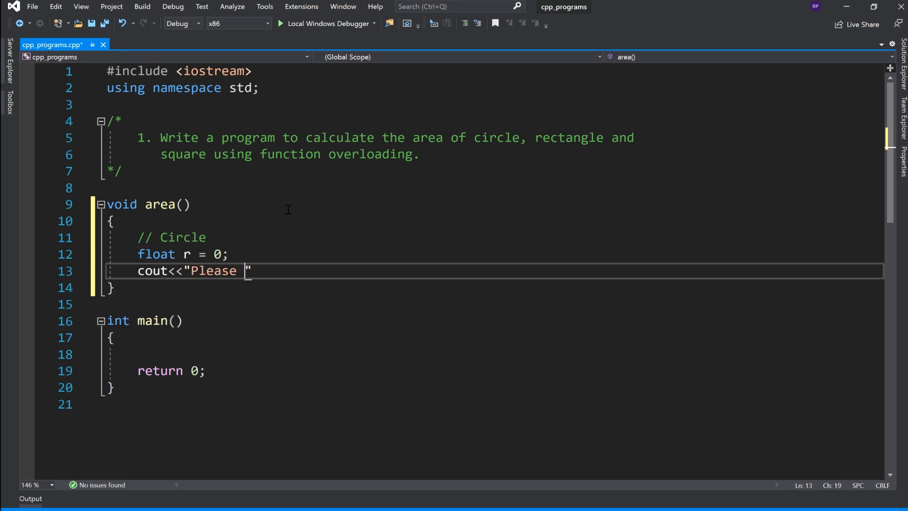
pyautogui.write('enter the radius:')
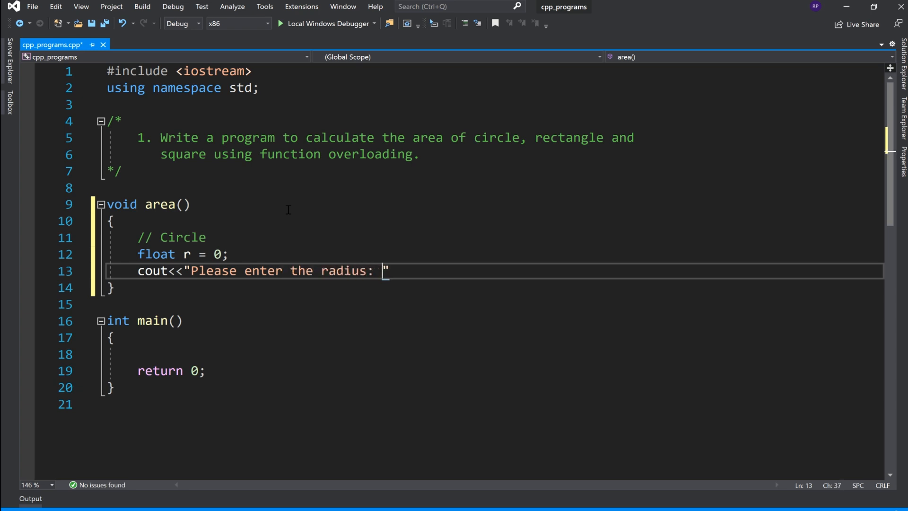
pyautogui.write('";')
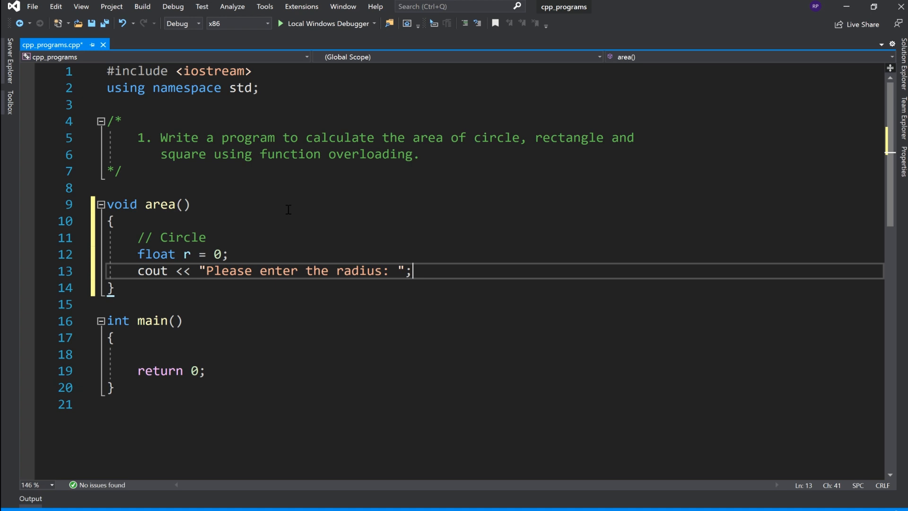
pyautogui.write('cin>')
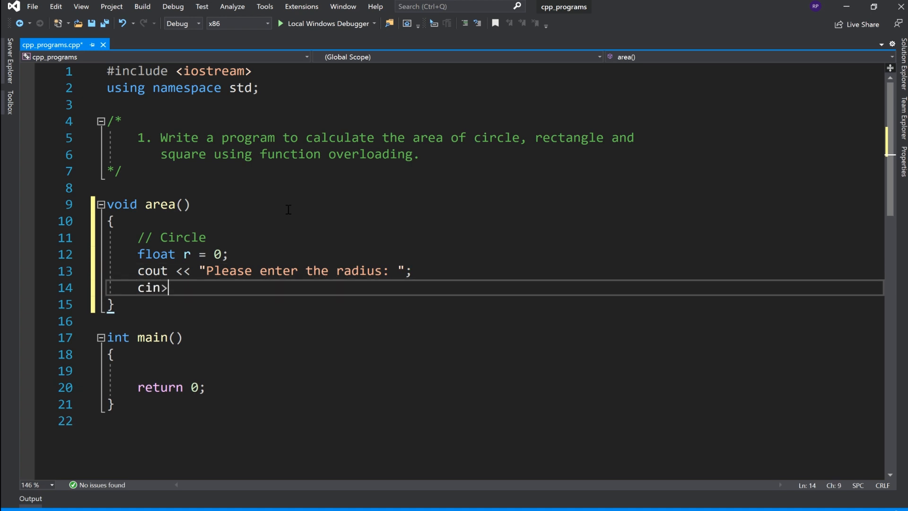
pyautogui.write('> r;')
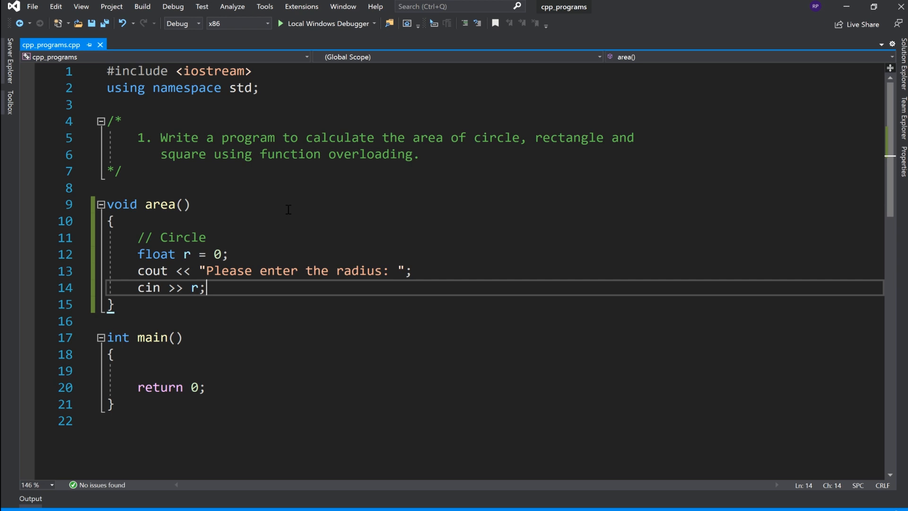
# Print 'Area of Circle:' followed by 3.14 * r * r, then save the file
pyautogui.write('cout<<""')
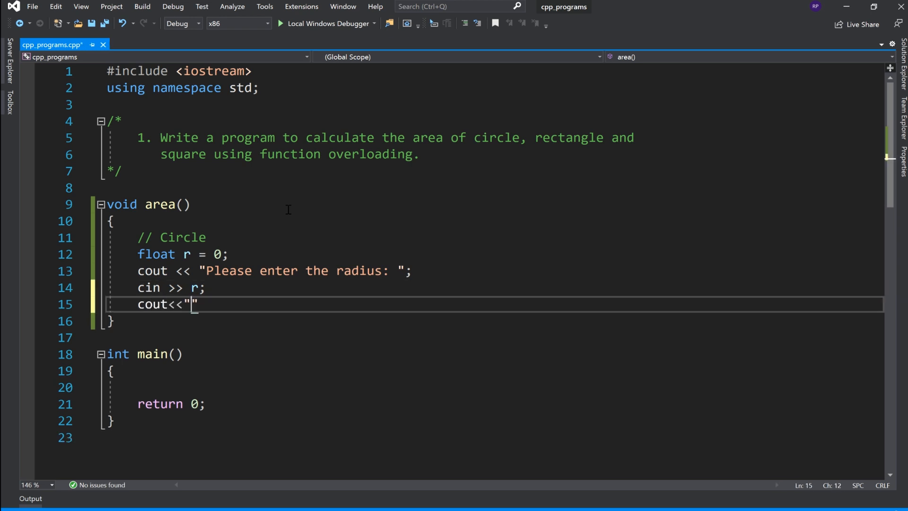
pyautogui.write('\\n')
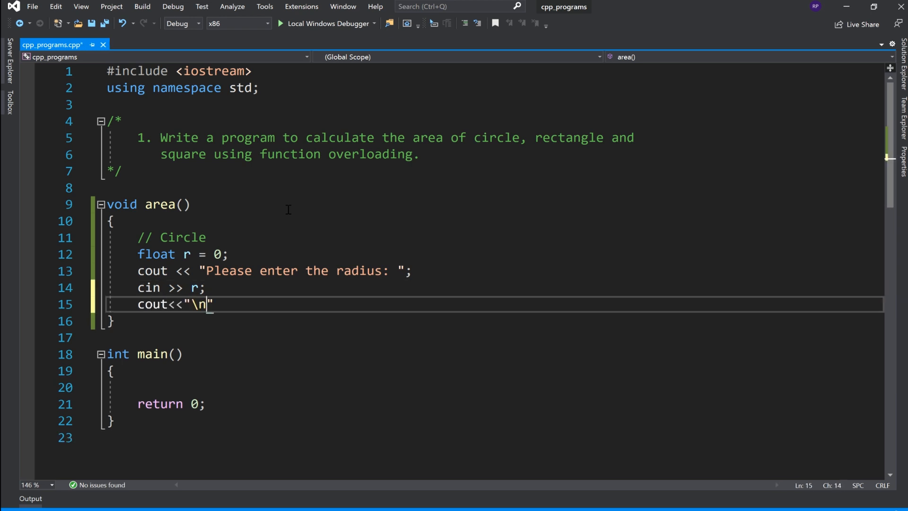
pyautogui.write('\\nArea of Circ')
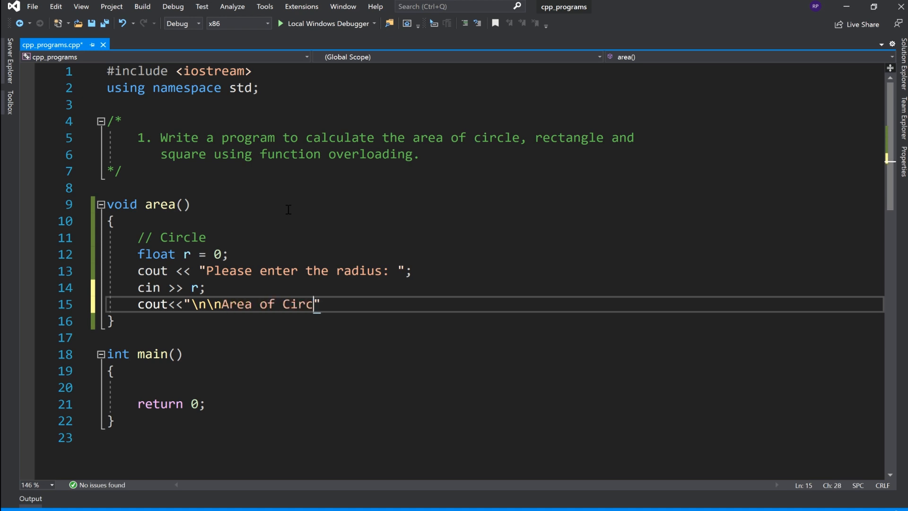
pyautogui.write('le:')
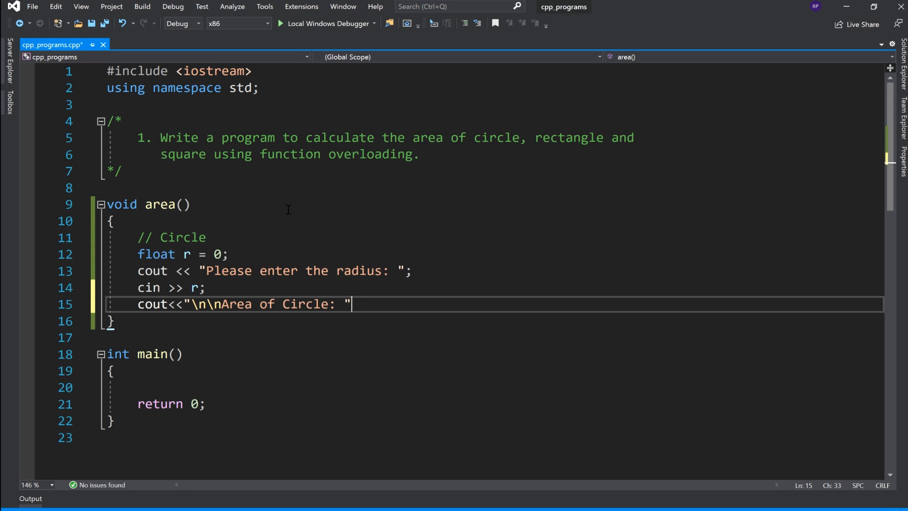
pyautogui.write('<<')
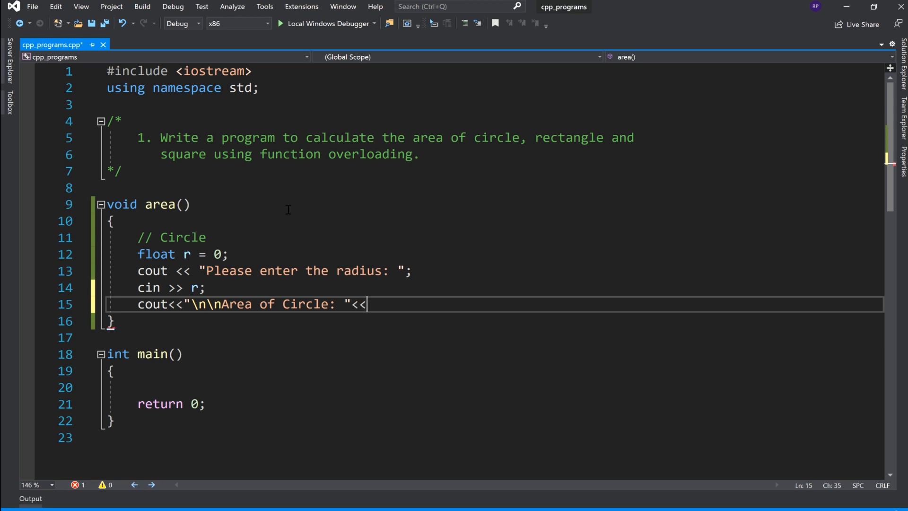
pyautogui.write('3.')
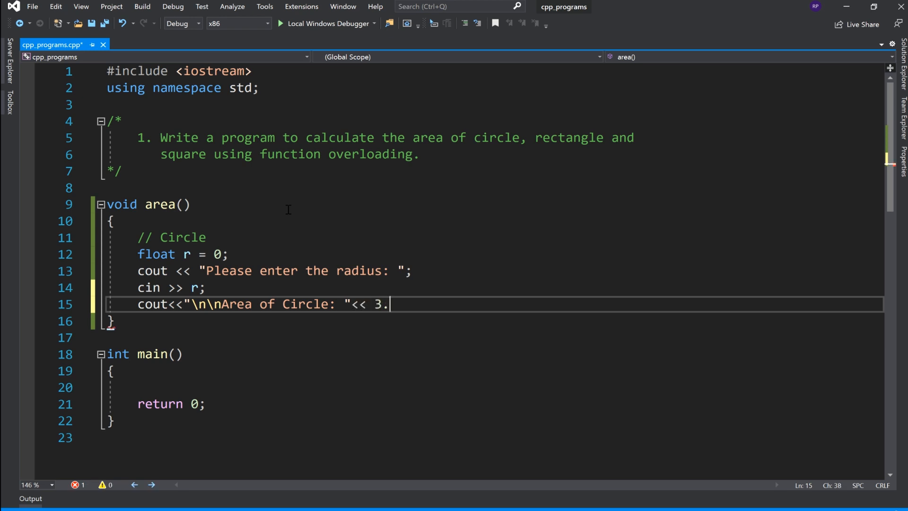
pyautogui.write('14')
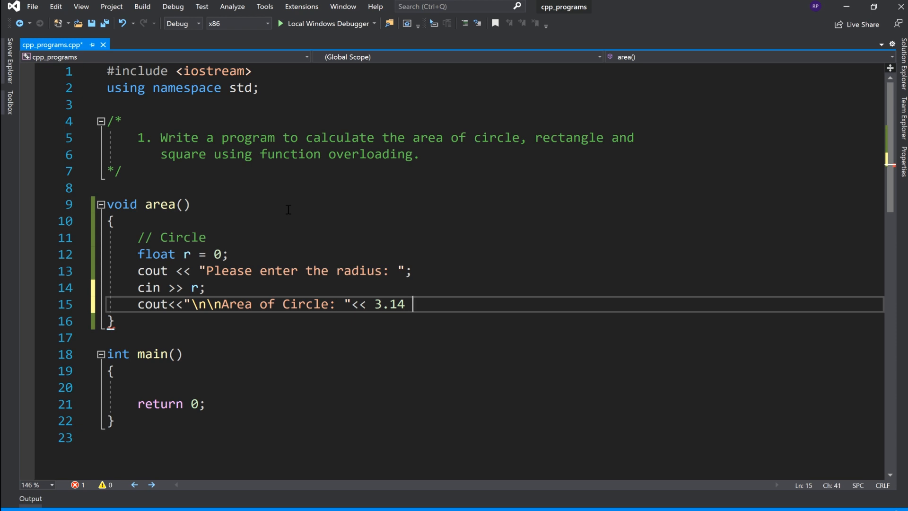
pyautogui.write('* r')
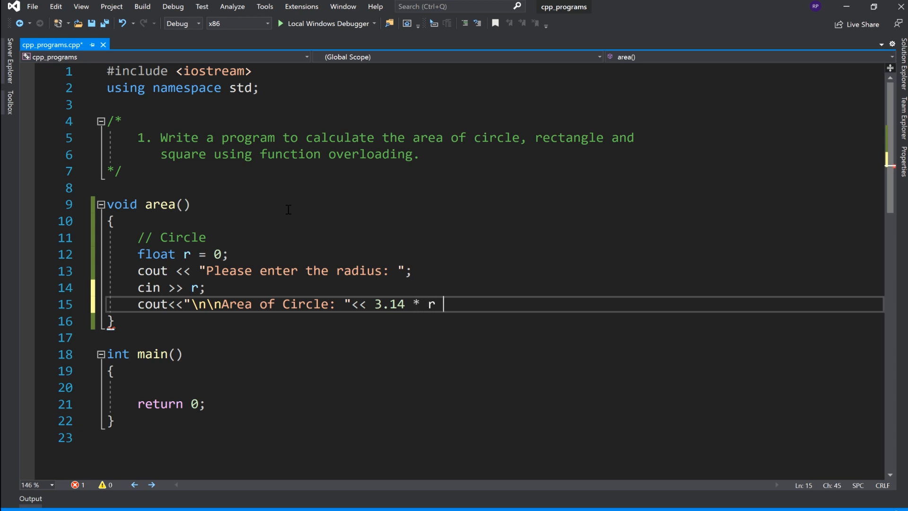
pyautogui.write('*r')
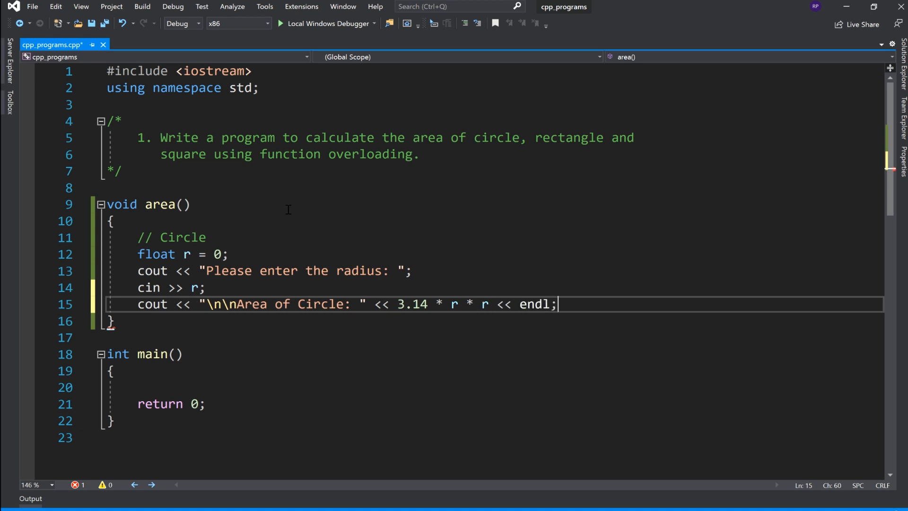
pyautogui.press('ctrl+s')
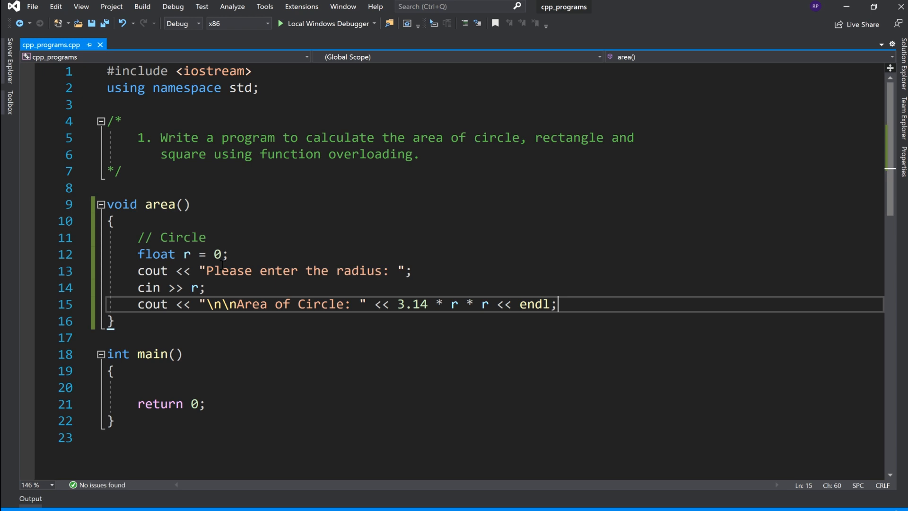
pyautogui.moveTo(298, 247)
pyautogui.write('void a')
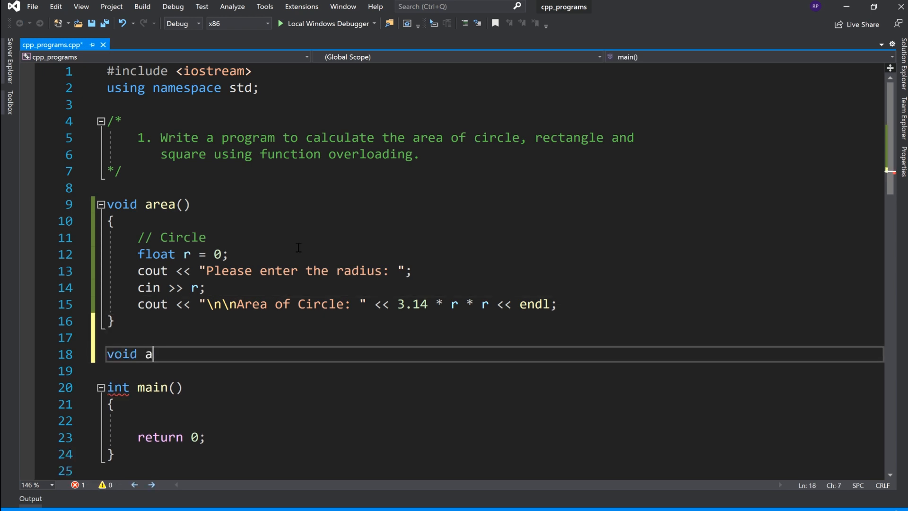
# Write the second overload area(float s) with a '// Square' comment
pyautogui.write('rea()')
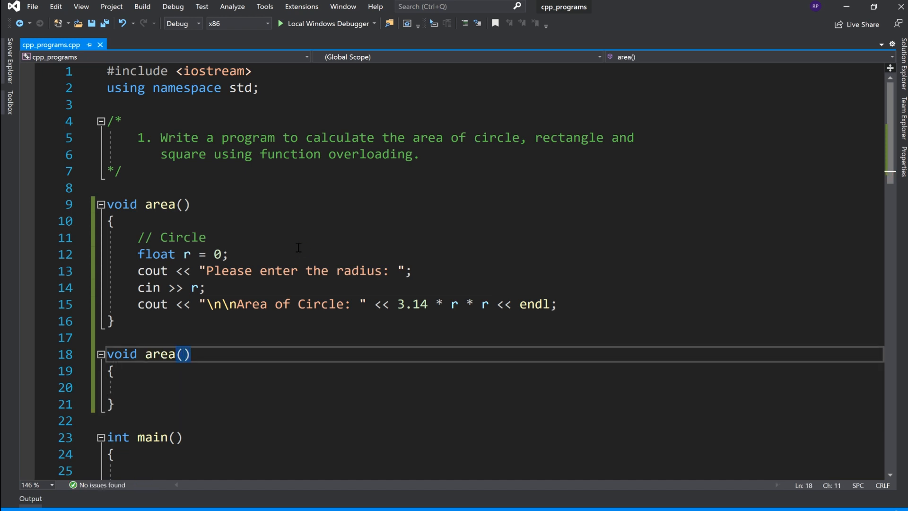
pyautogui.write('float s')
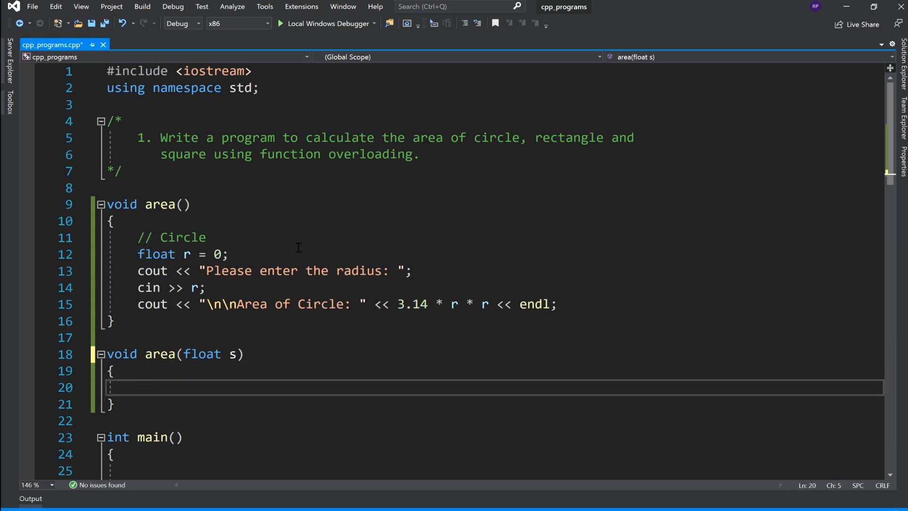
pyautogui.write('// Sq')
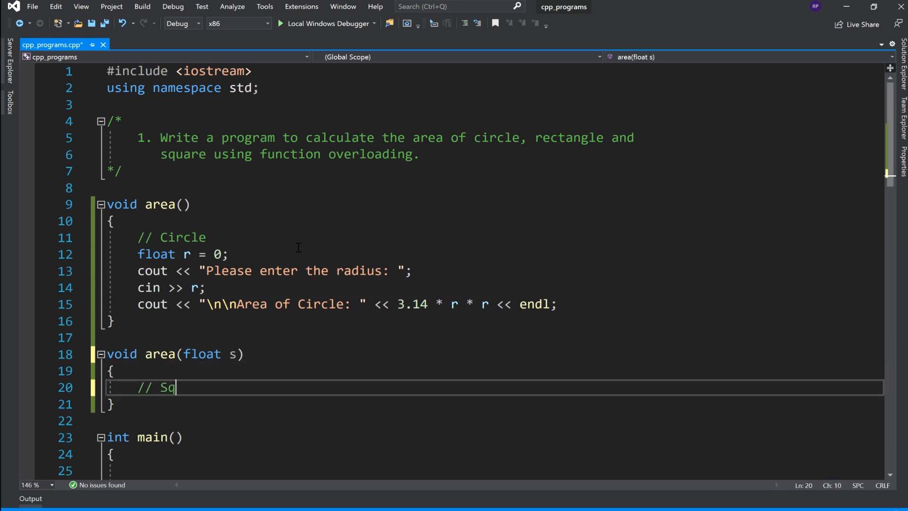
pyautogui.write('uare')
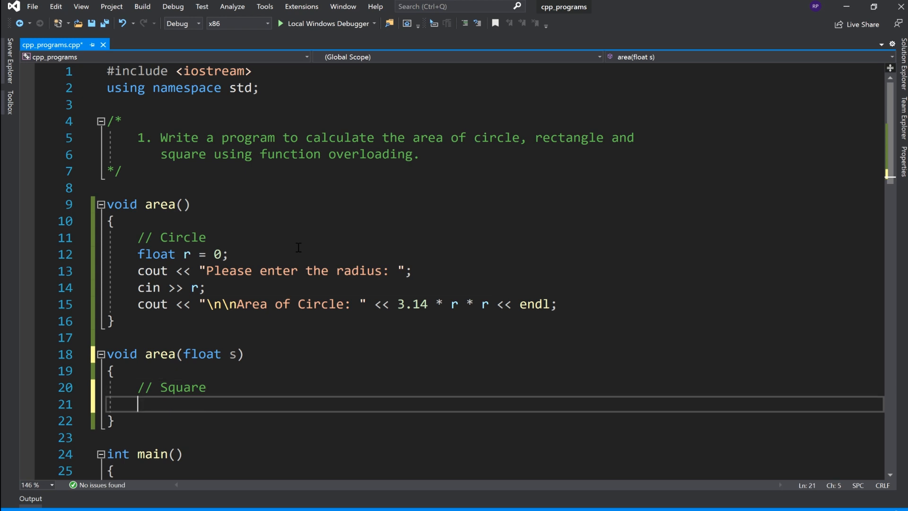
pyautogui.scroll(-3)
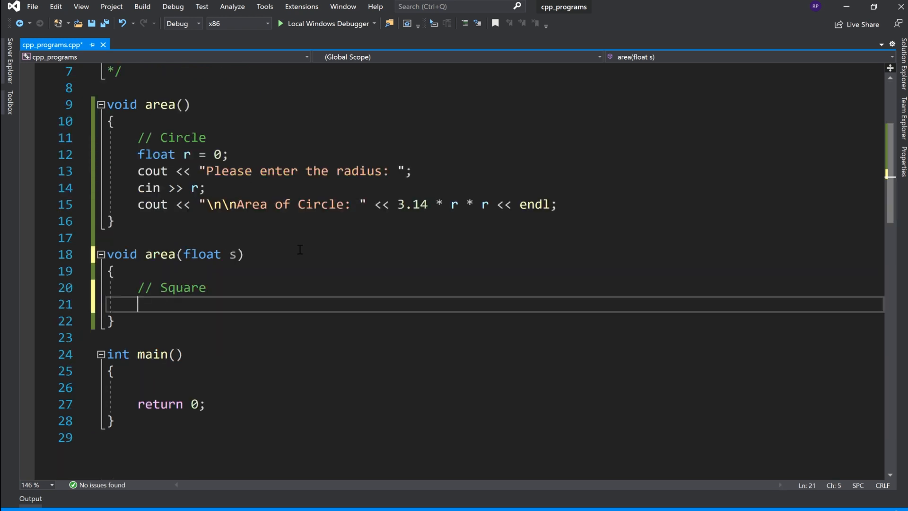
# Add a cout printing 'Area of Square:' as s * s, replacing the circle formula
pyautogui.write('cout << "\\n\\nArea of Circle: " << 3.14 * r * r << endl;')
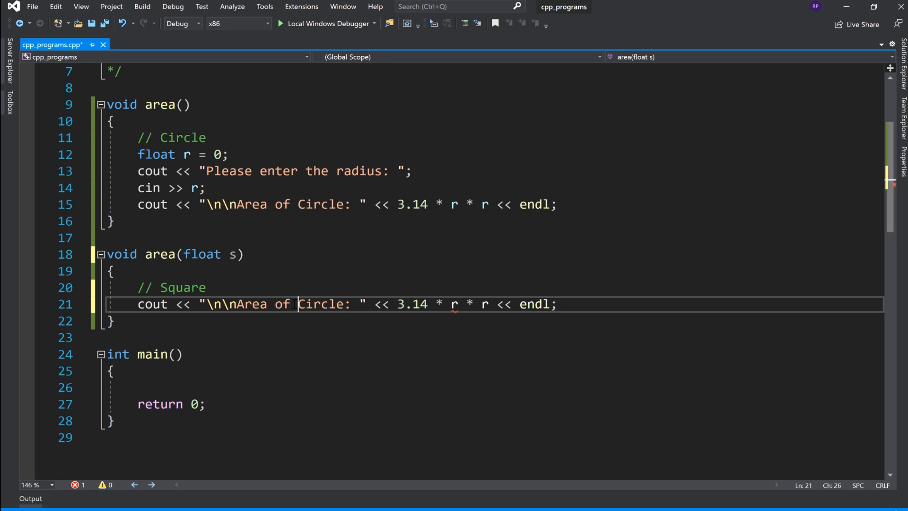
pyautogui.write('Squa')
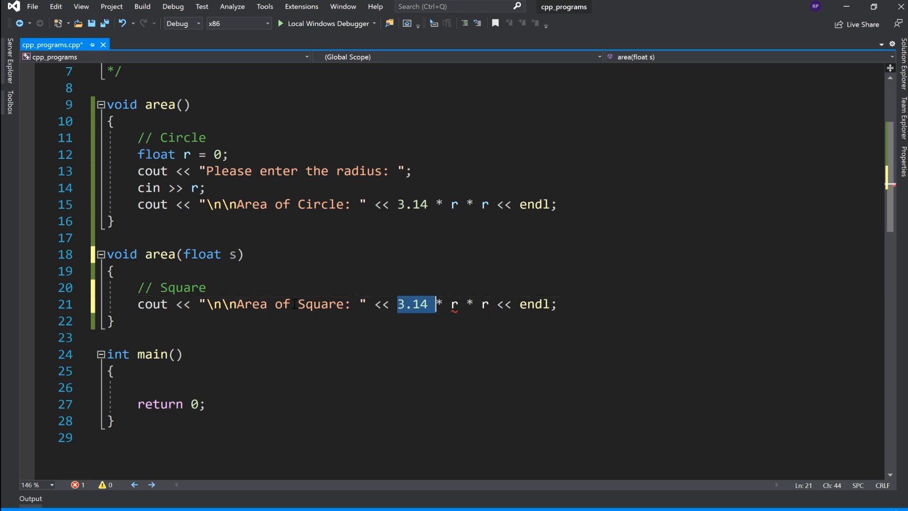
pyautogui.moveTo(433, 304); pyautogui.dragTo(488, 304)
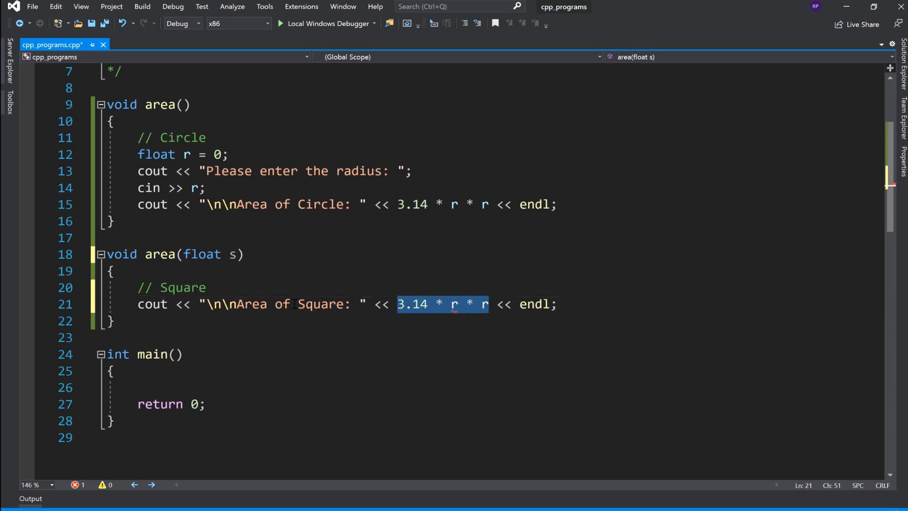
pyautogui.write('s')
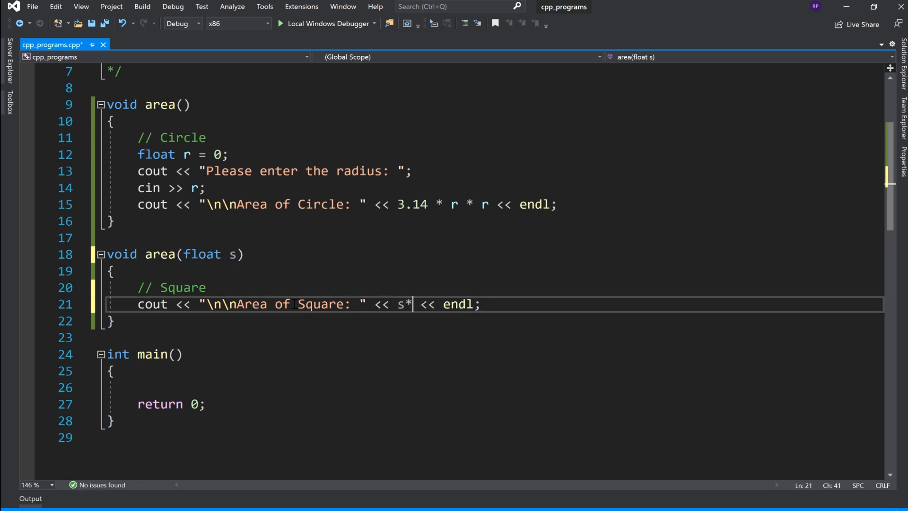
pyautogui.write('s')
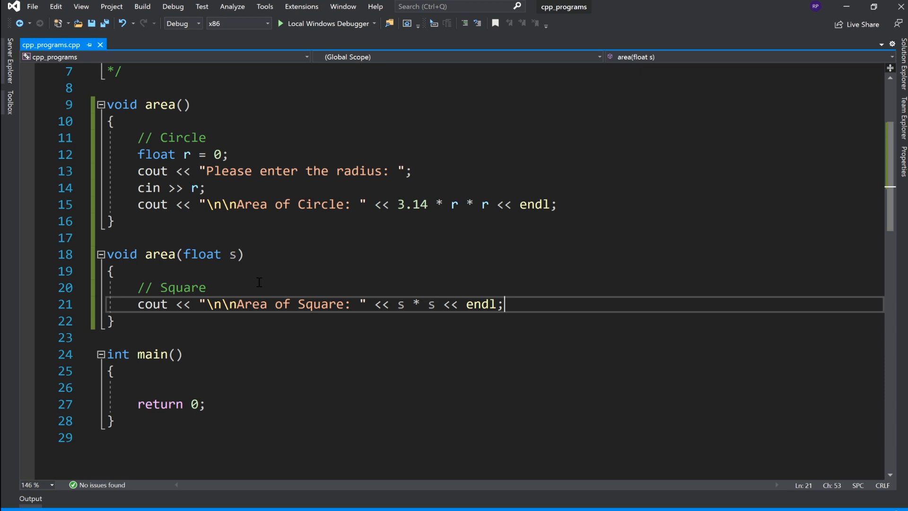
pyautogui.write('void area(')
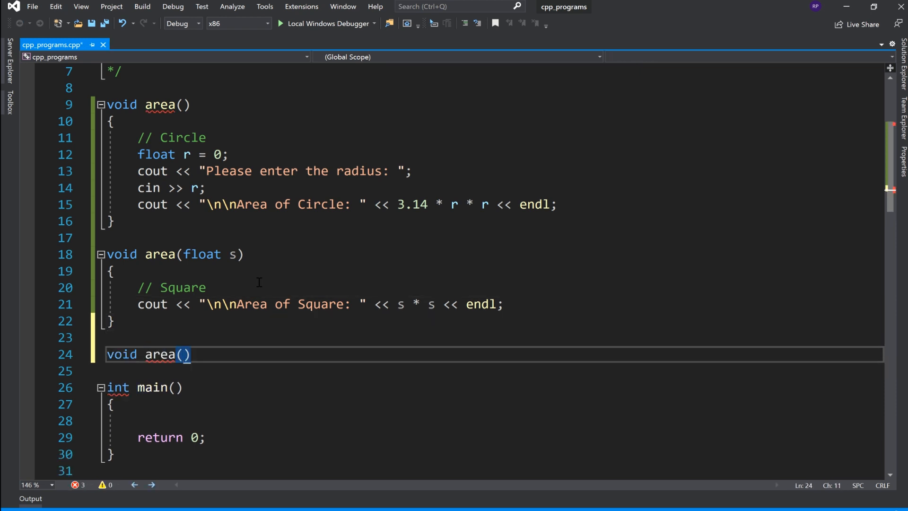
# Write the third overload area(float l, float w) with a '// Rectangle' comment
pyautogui.write('flot')
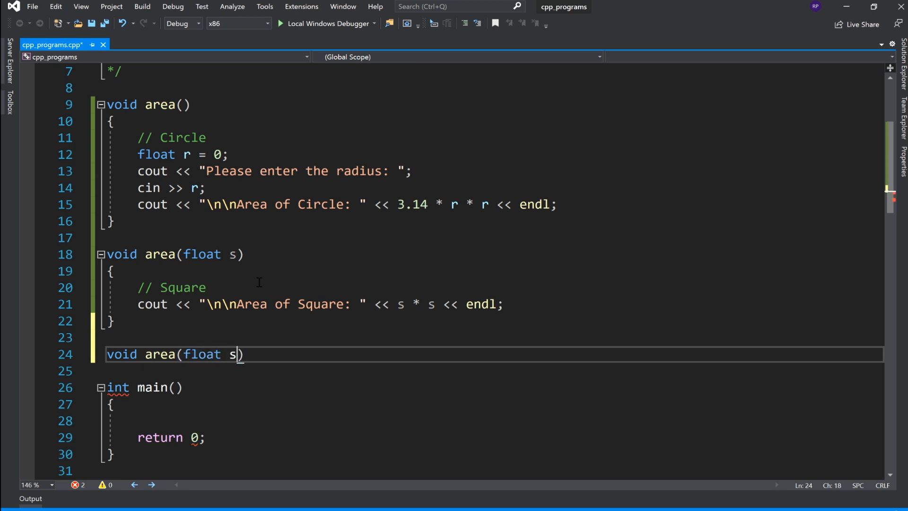
pyautogui.write('l,')
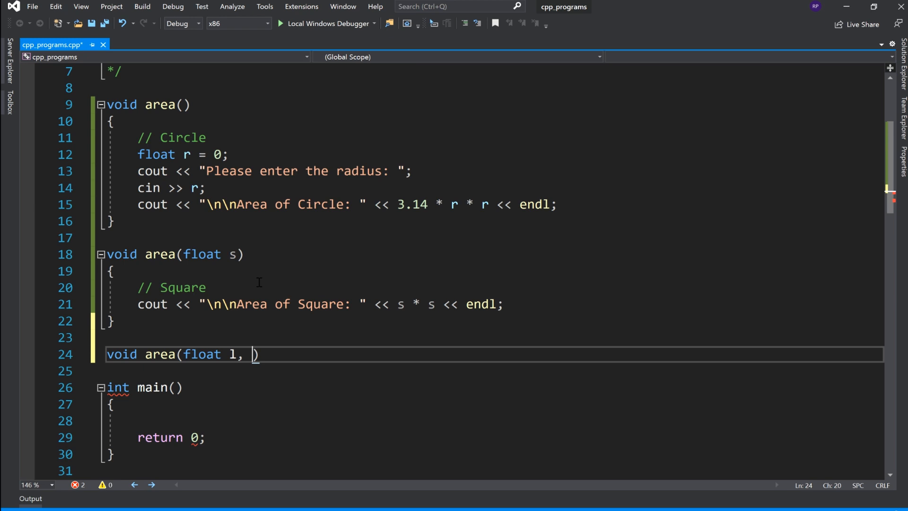
pyautogui.write('float w')
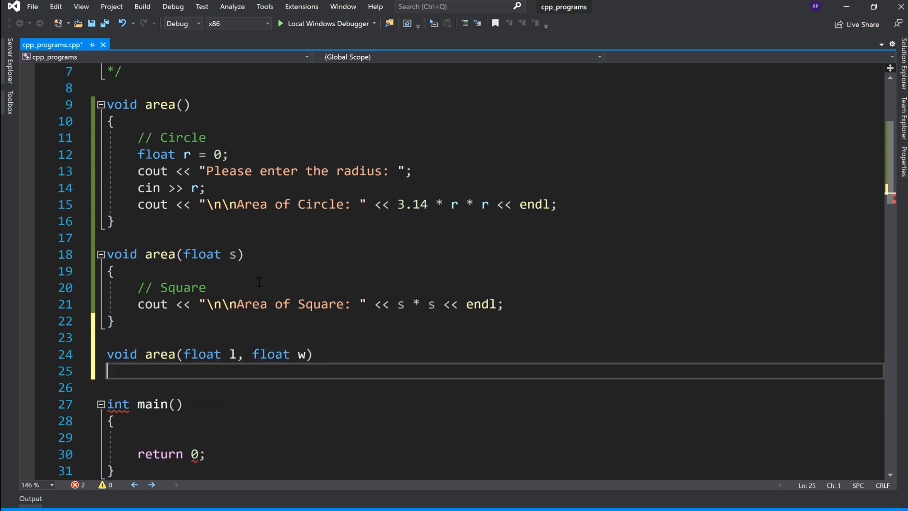
pyautogui.write('{')
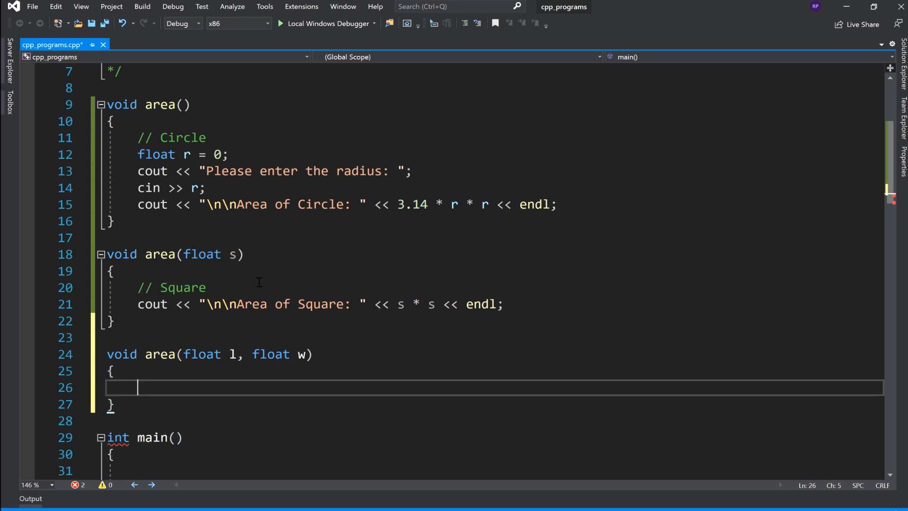
pyautogui.write('// Re')
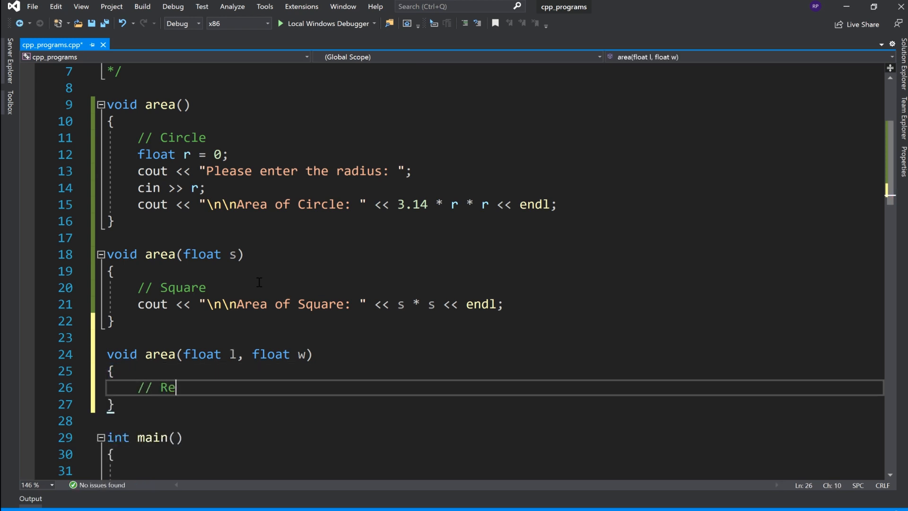
pyautogui.write('ctangle')
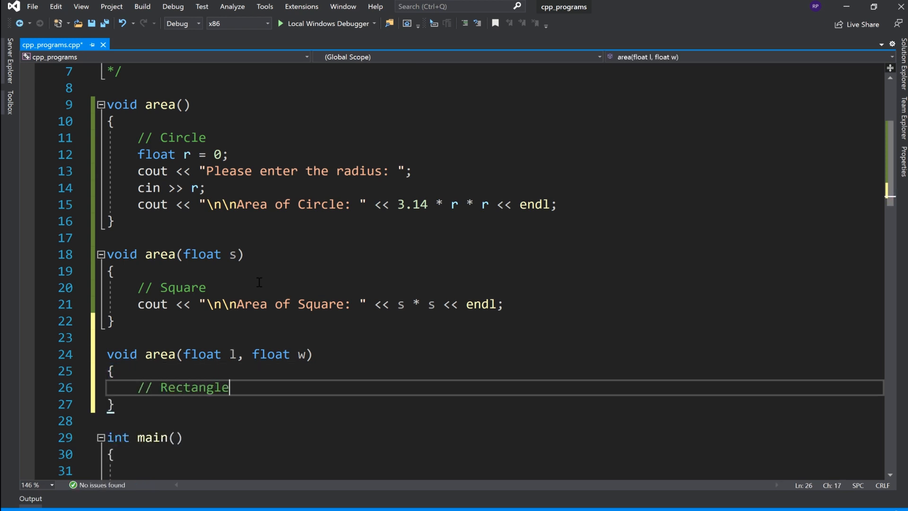
# Print '\n\nArea of Rectangle:' followed by l * w and endl
pyautogui.write('cout')
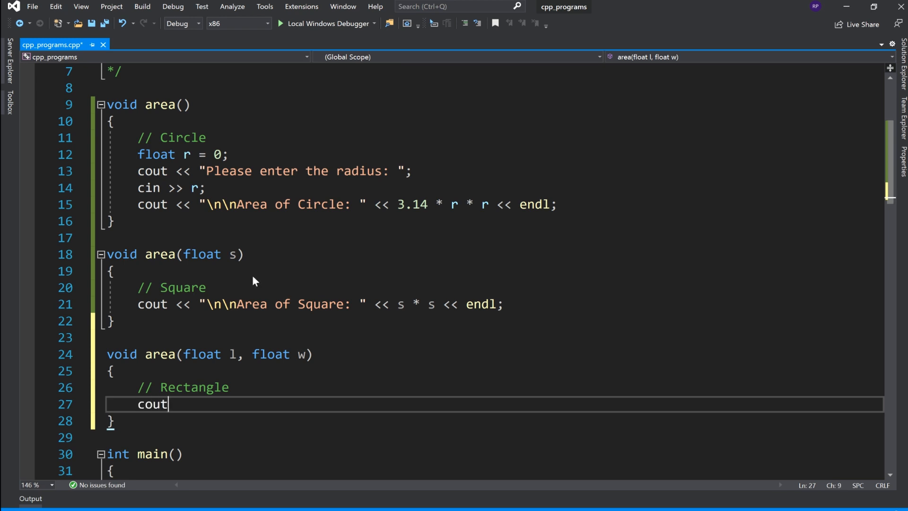
pyautogui.write('<<"\\n\\n"')
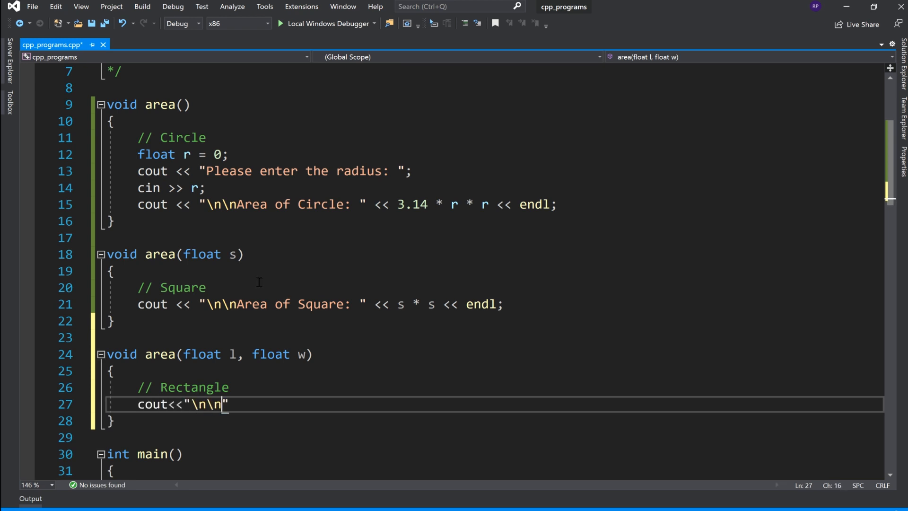
pyautogui.write('Area of')
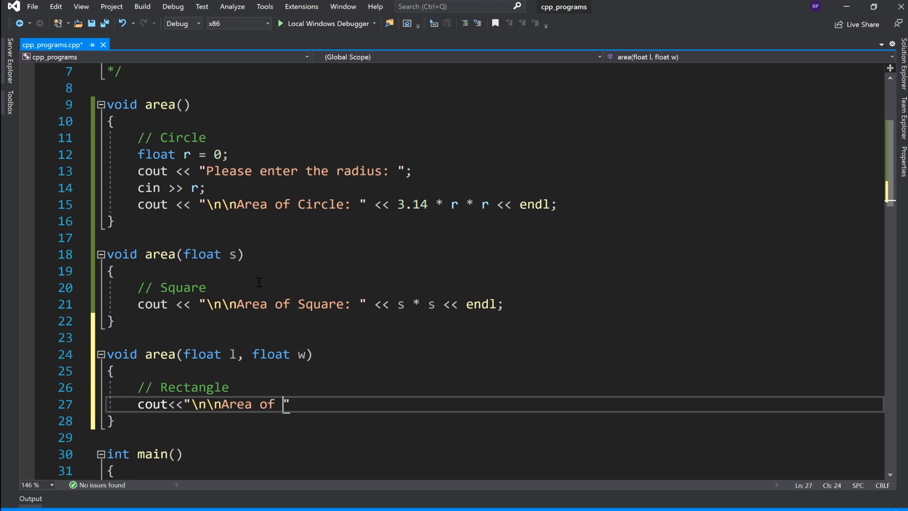
pyautogui.write('Rectan')
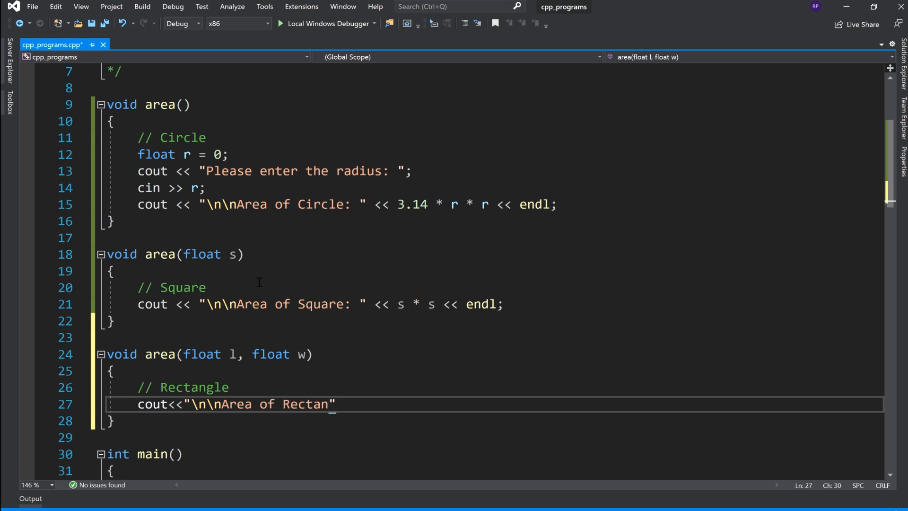
pyautogui.write('gle: "<< l')
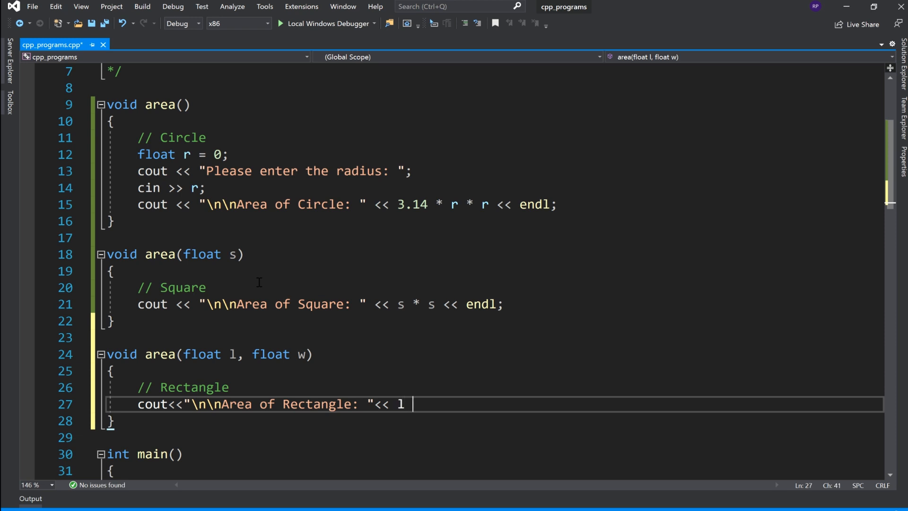
pyautogui.write('* w<')
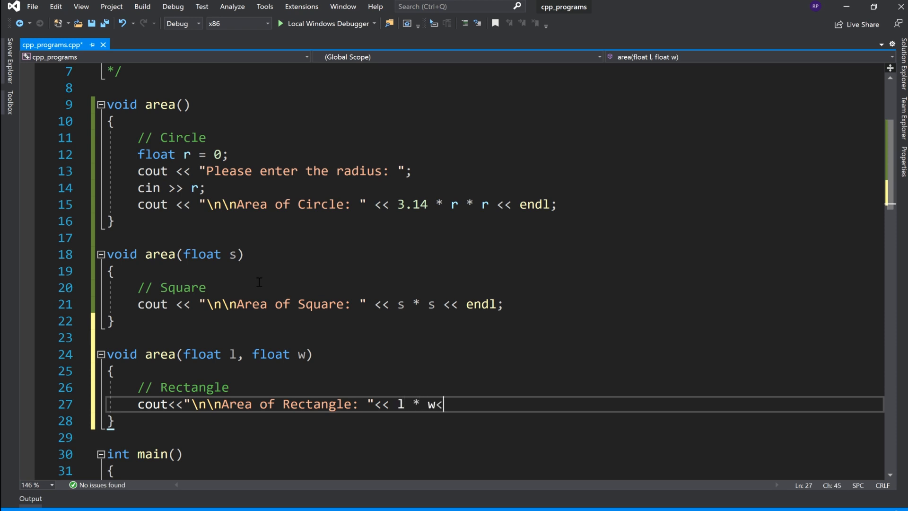
pyautogui.write('<< endl;')
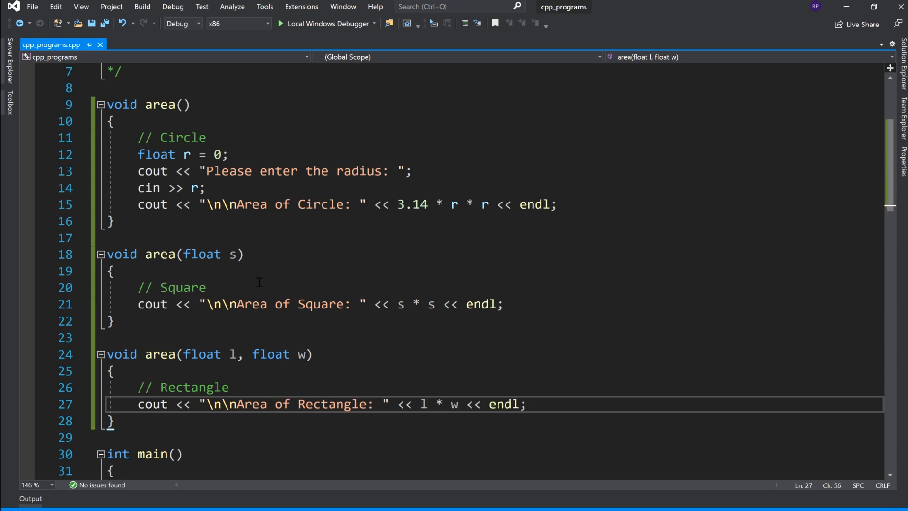
pyautogui.moveTo(209, 195)
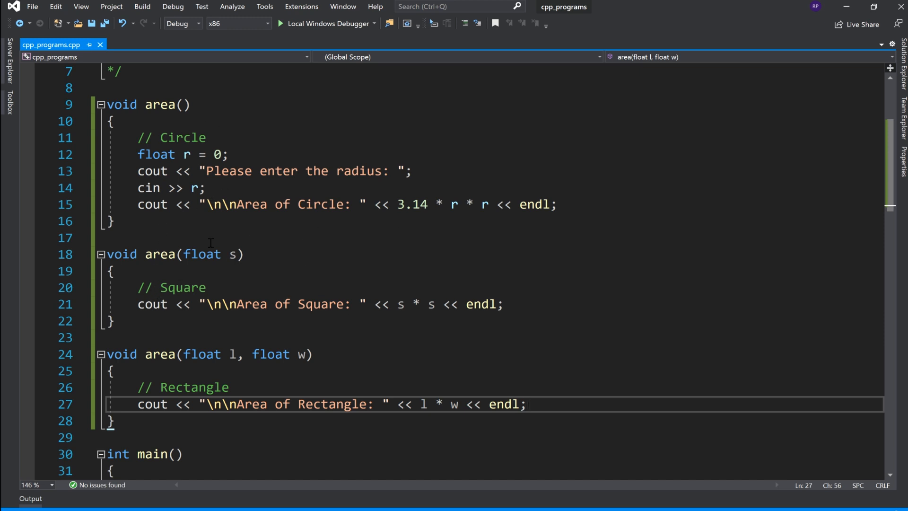
# In main, call area(); with a '// circle' comment
pyautogui.scroll(-3)
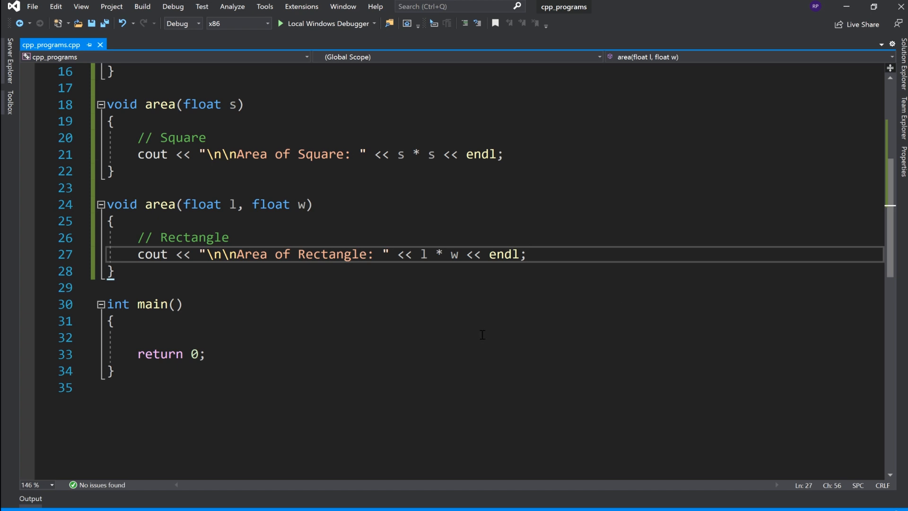
pyautogui.click(139, 337)
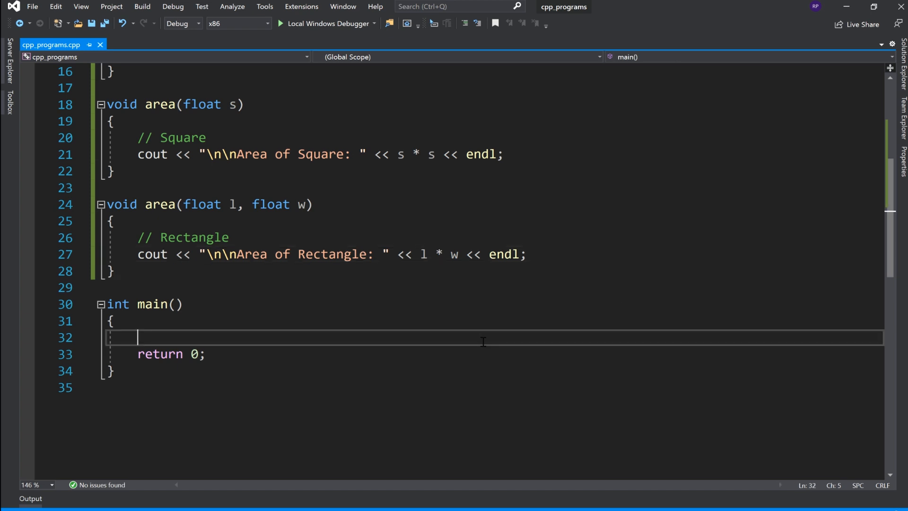
pyautogui.write('area()')
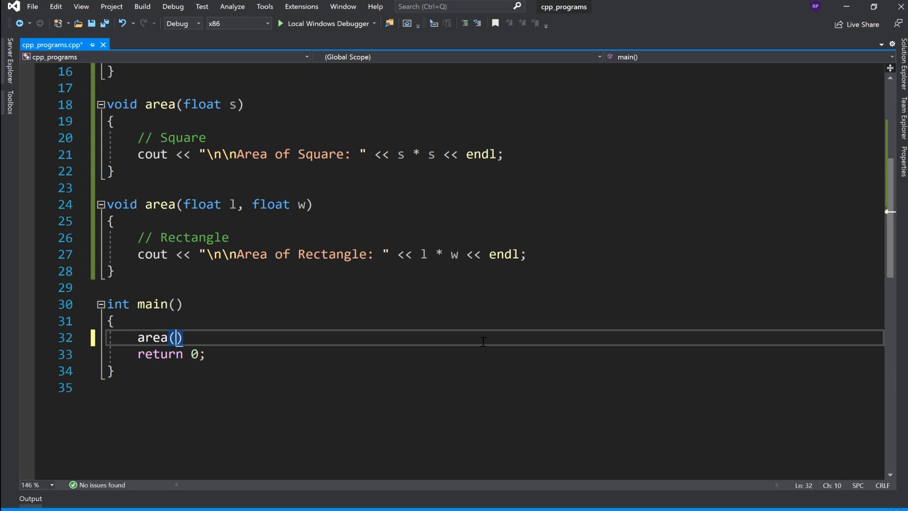
pyautogui.write(';')
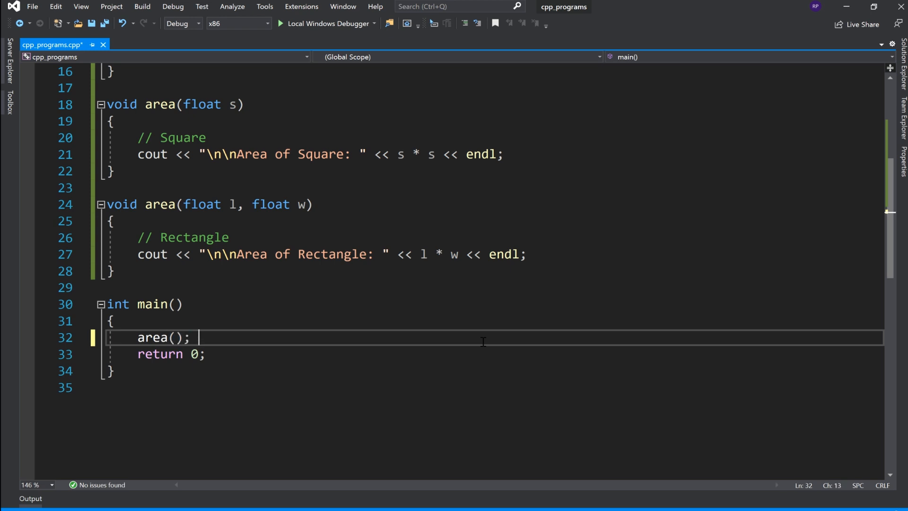
pyautogui.write('// ci')
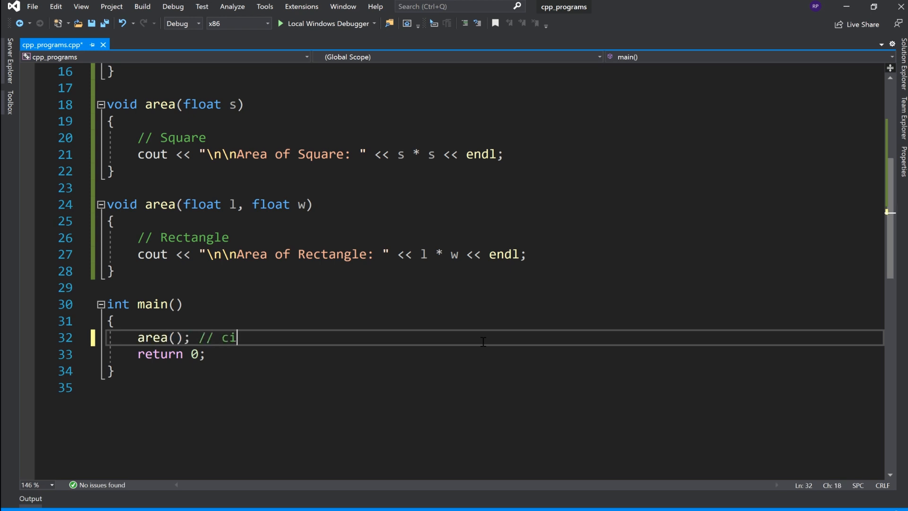
pyautogui.write('cle')
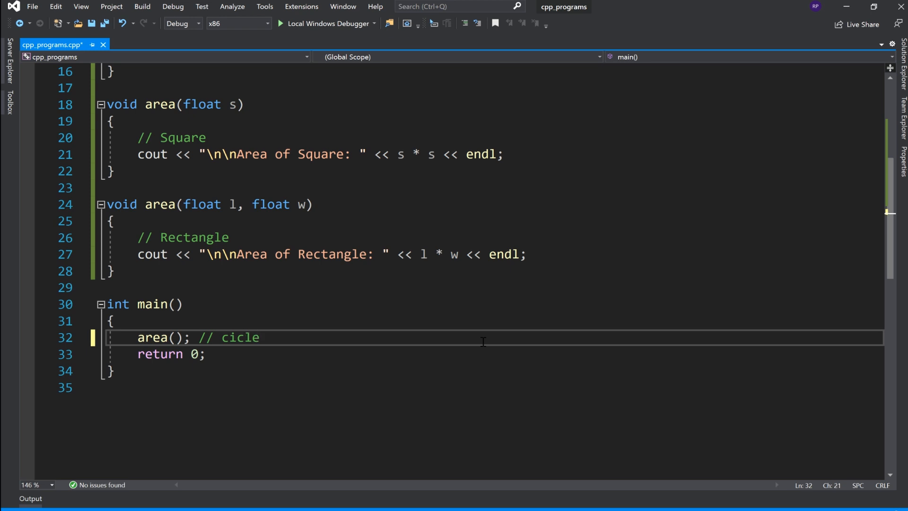
pyautogui.press('Enter')
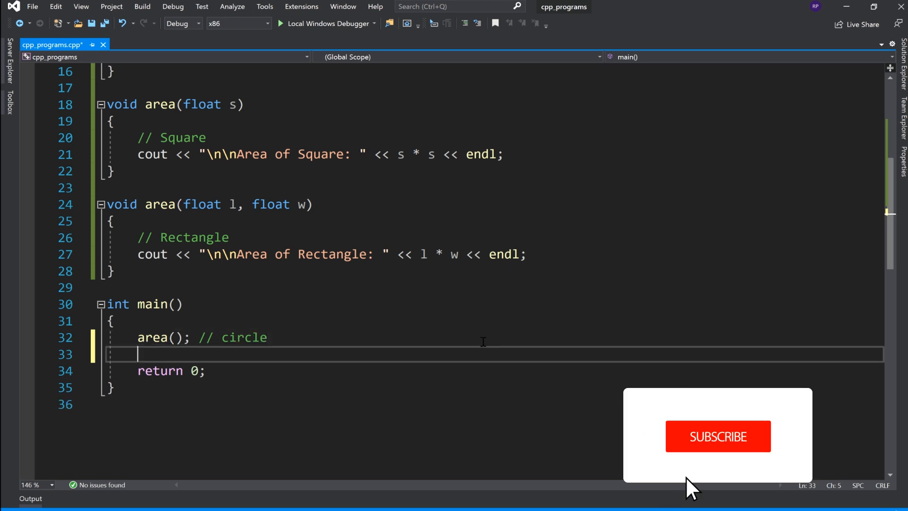
# Call area(2.0f); with a '// square' comment
pyautogui.write('are')
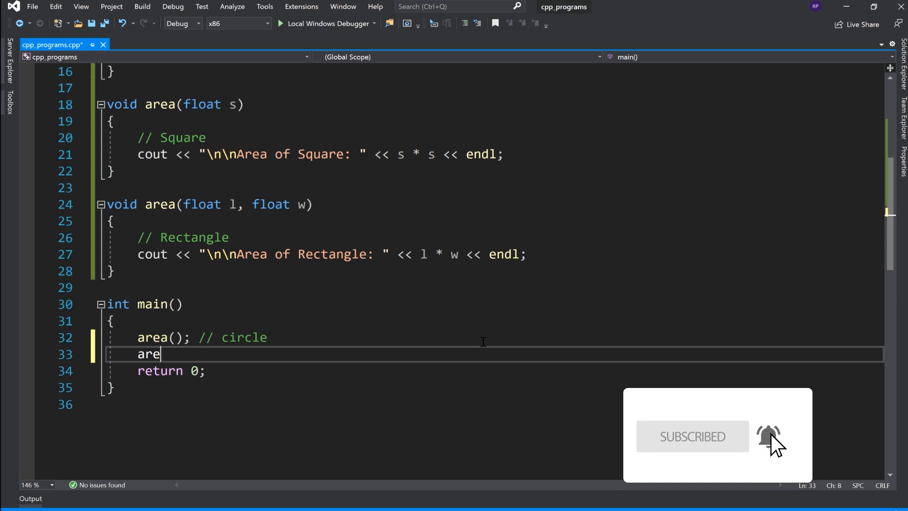
pyautogui.write('a()')
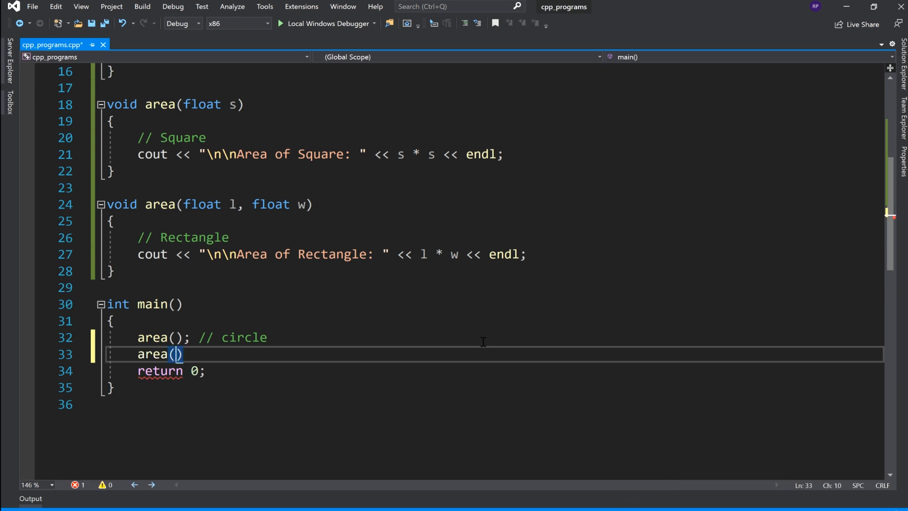
pyautogui.write('2.0f')
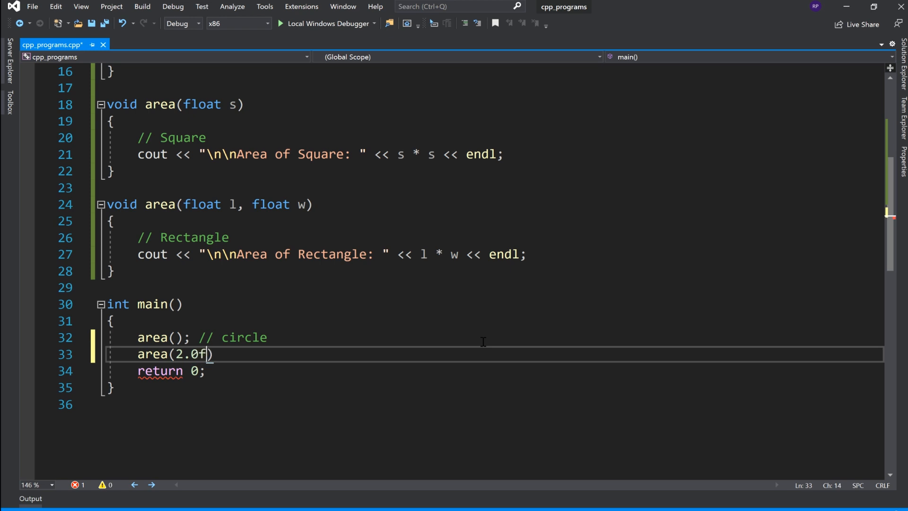
pyautogui.write(';')
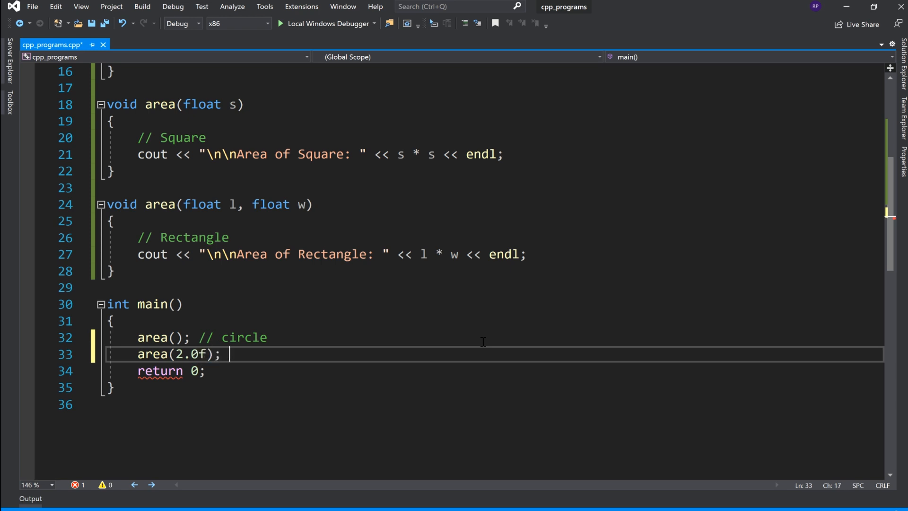
pyautogui.write('// squ')
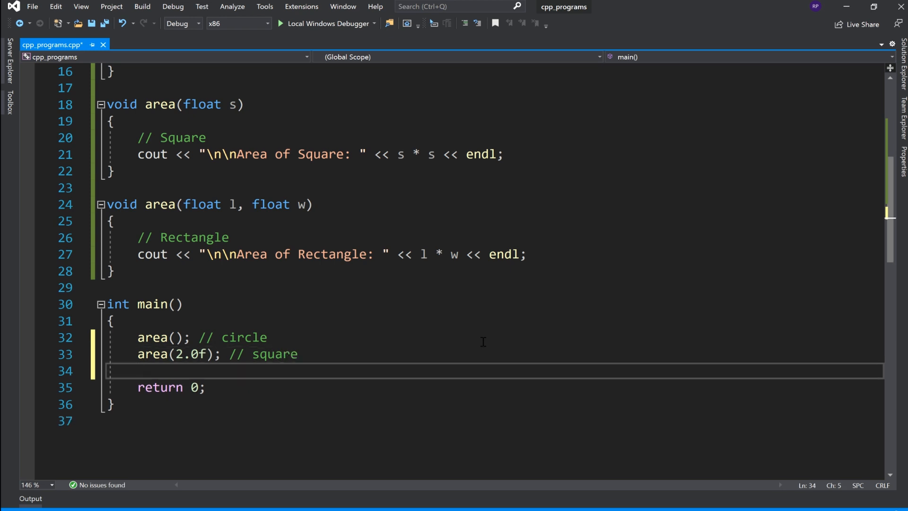
# Call area(2.0f, 3.0f); with a '// rectangle' comment
pyautogui.write('area()')
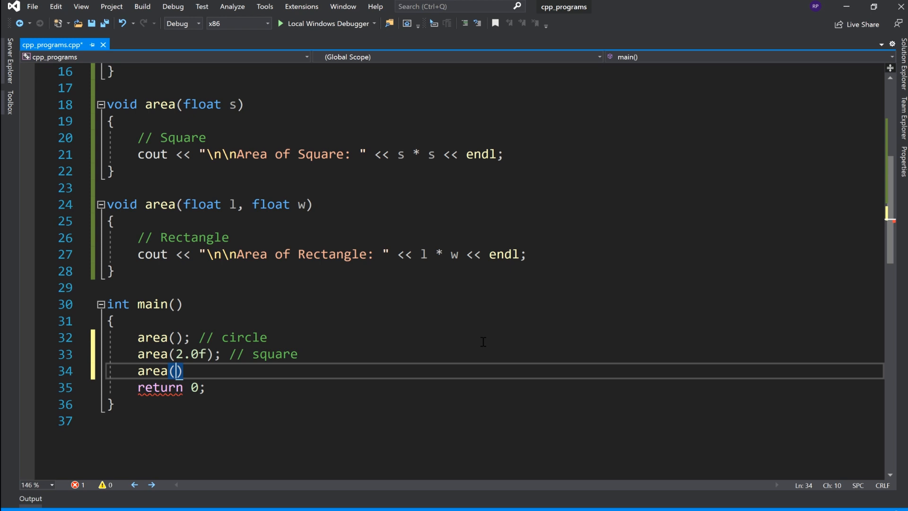
pyautogui.write('2')
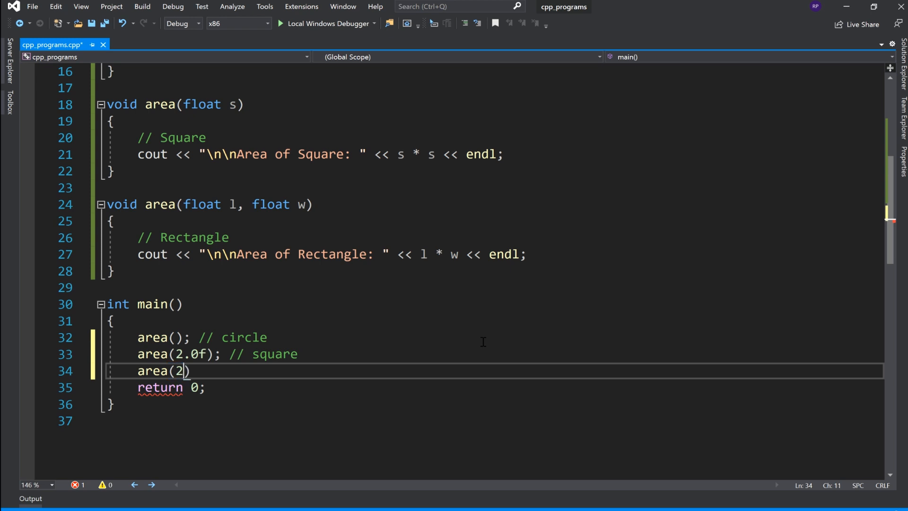
pyautogui.write('.0f,')
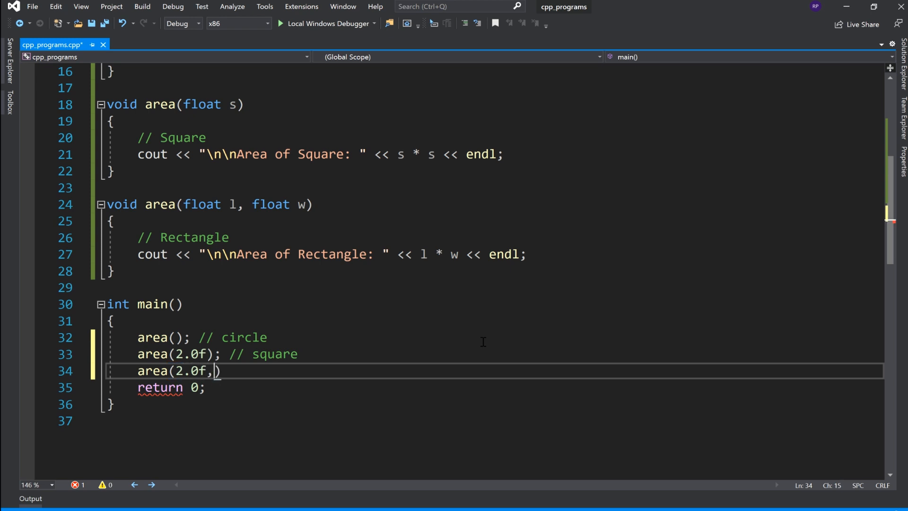
pyautogui.write('23.')
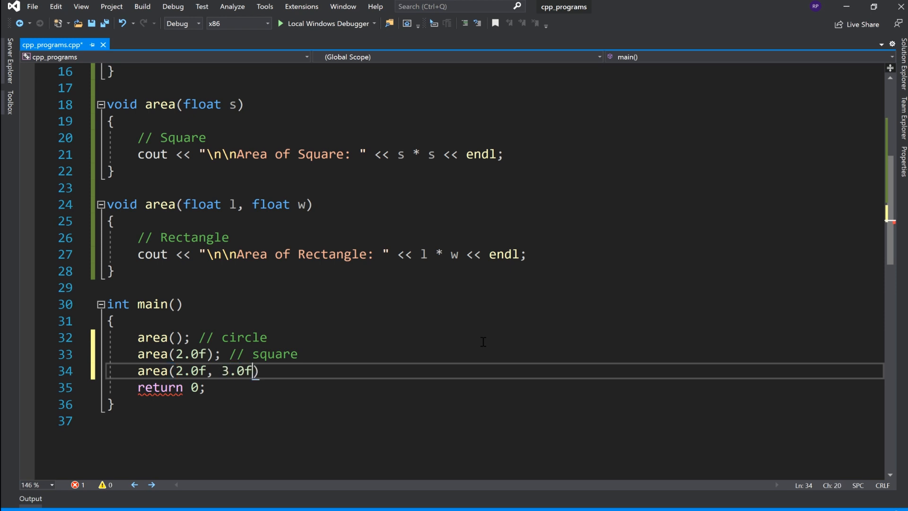
pyautogui.write('; //')
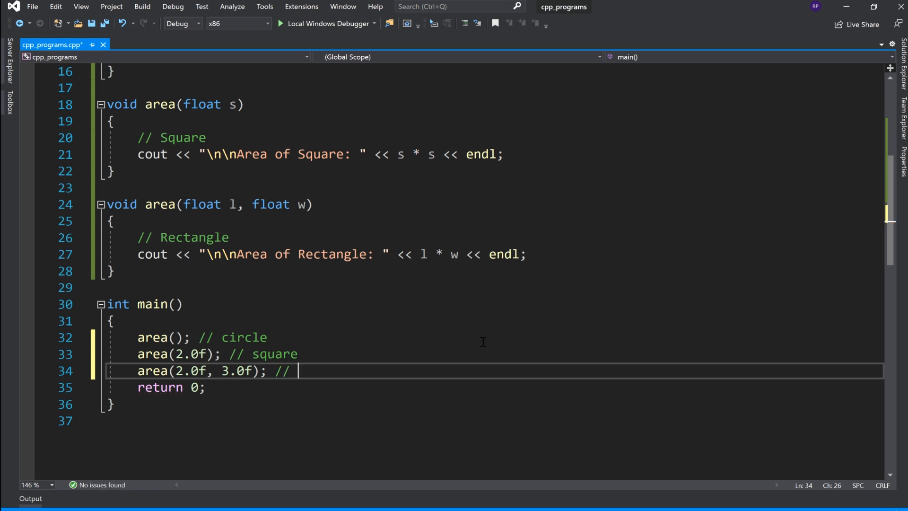
pyautogui.write('re')
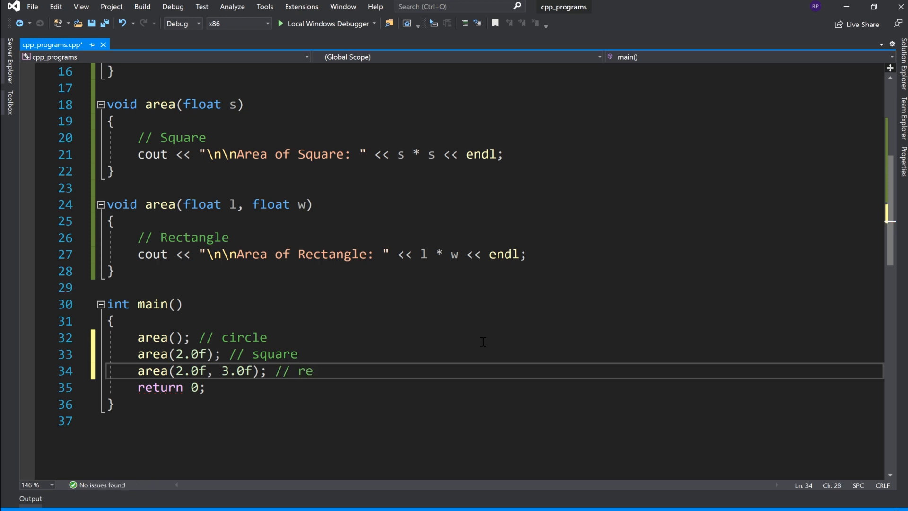
pyautogui.write('ctangle')
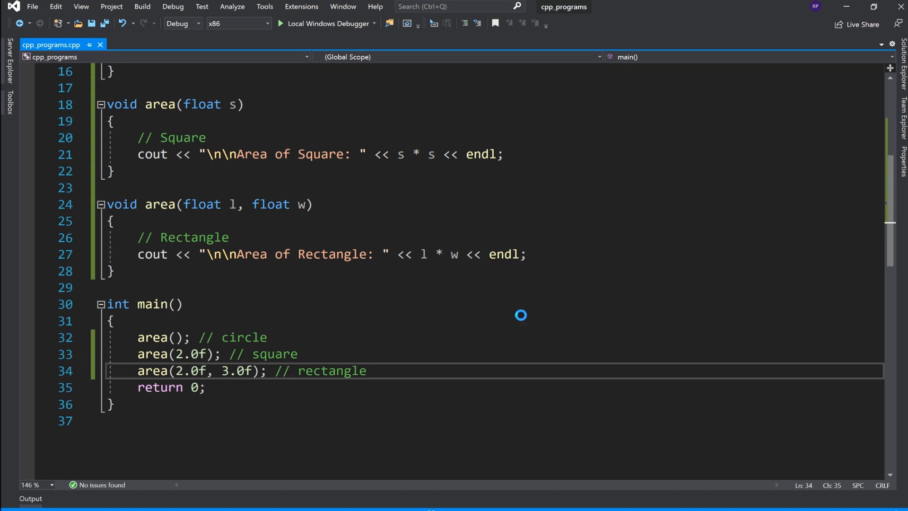
# Build and run the program, entering radius 3 to get circle 28.26, square 4, rectangle 6
pyautogui.press('F7')
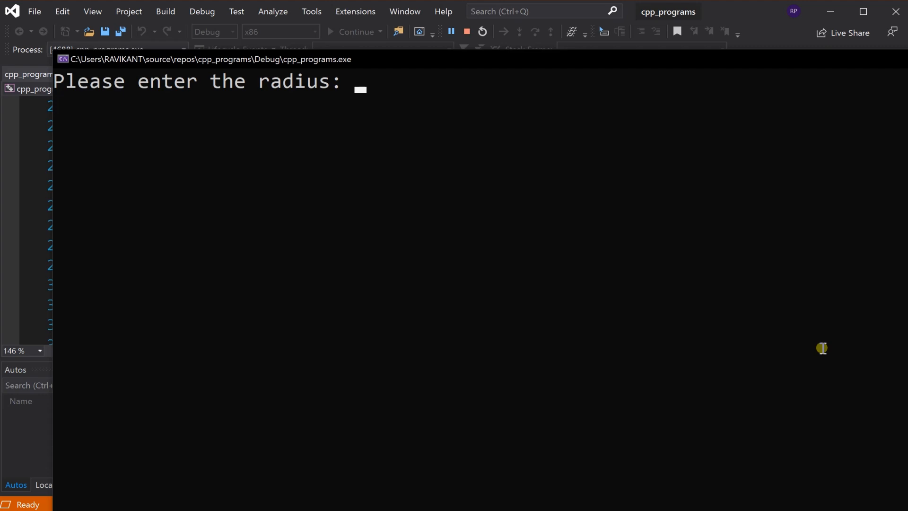
pyautogui.write('3')
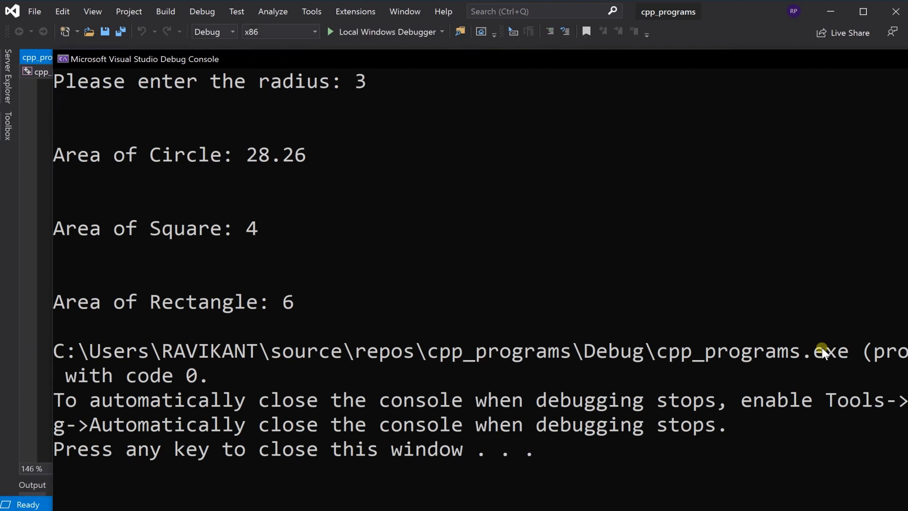